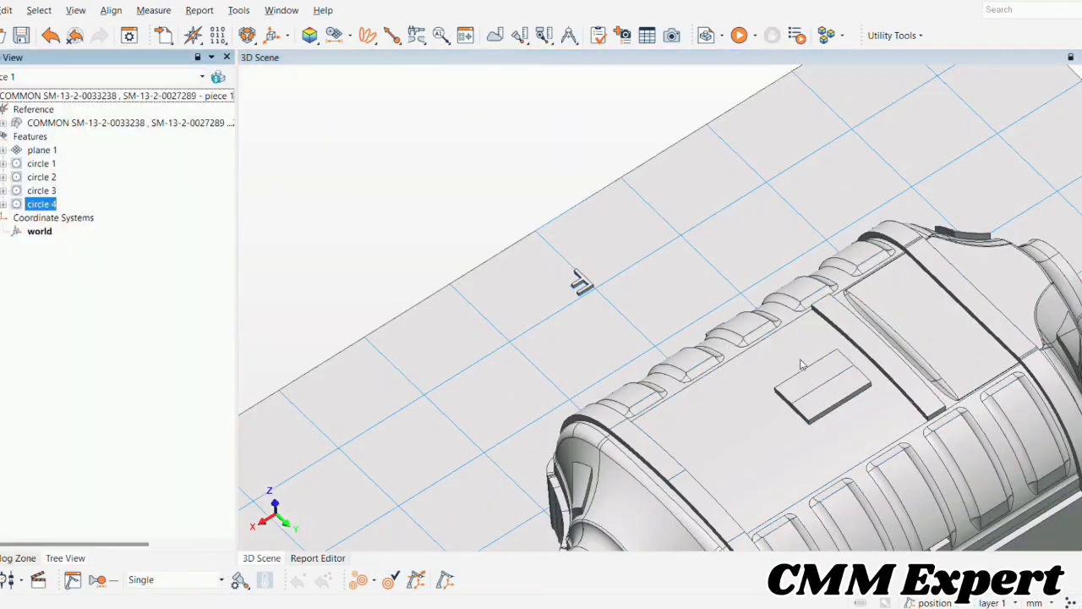
Stop reporting Diameter for circles 1–4 and give their X, Y, Z a ±0.200 tolerance.
click(465, 34)
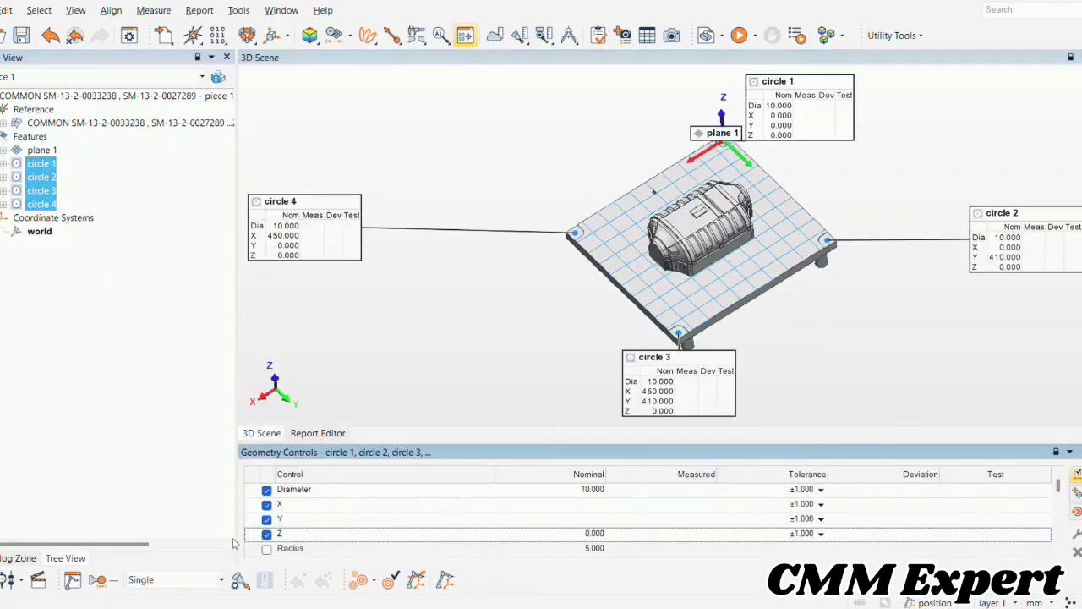
click(267, 489)
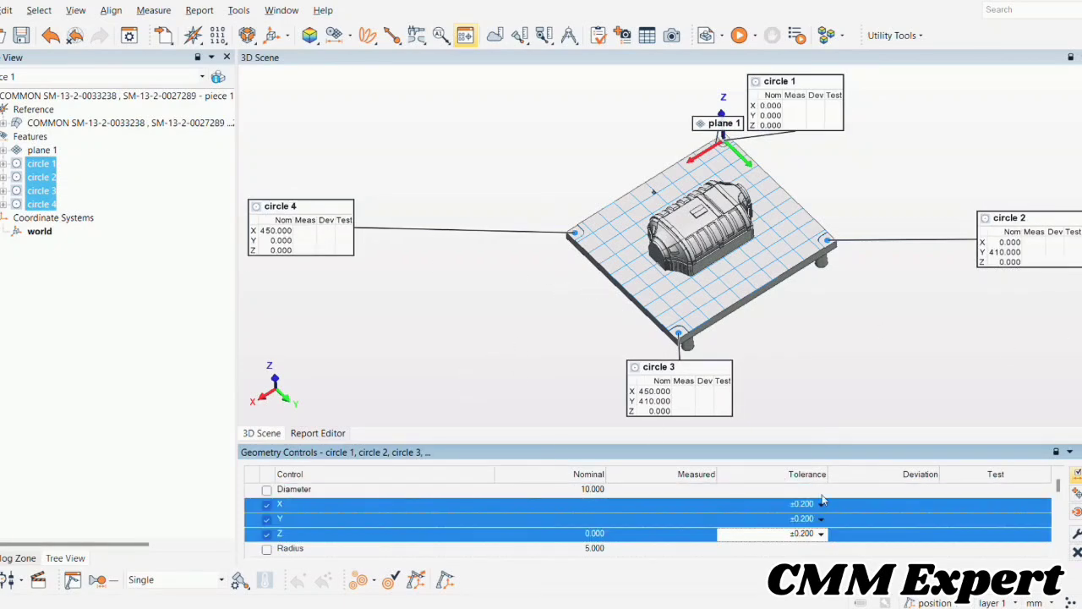
click(41, 149)
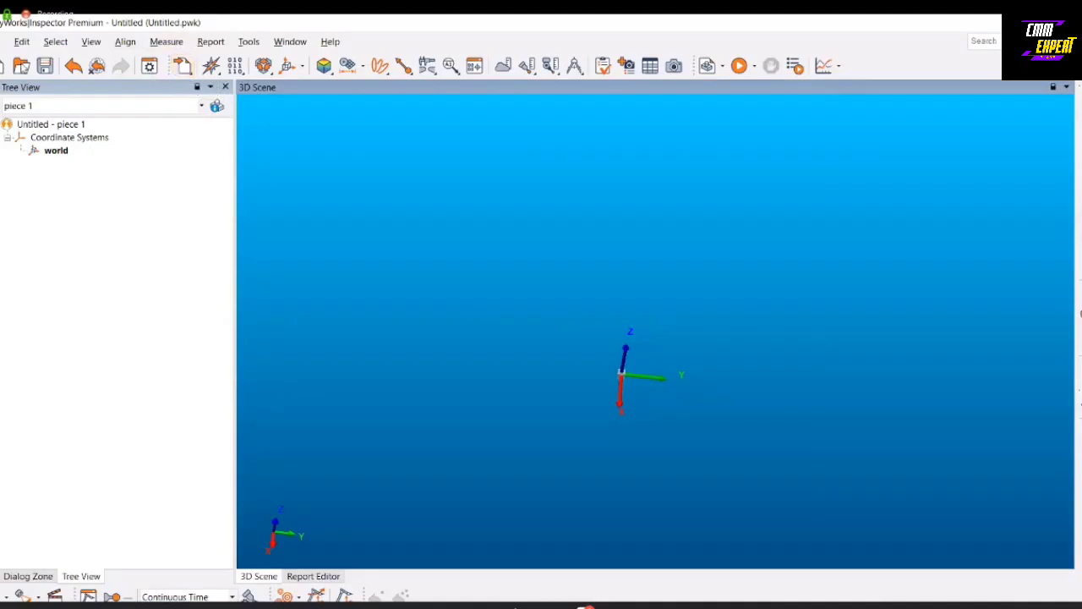
mouse_move(183, 66)
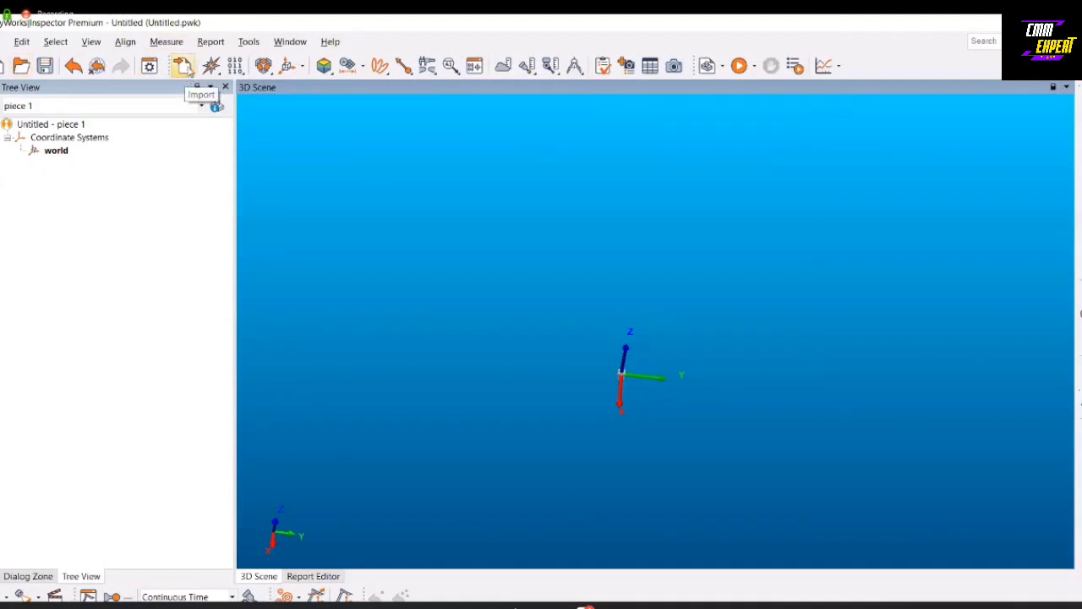
Bring up the Import choices in the new untitled project.
click(182, 65)
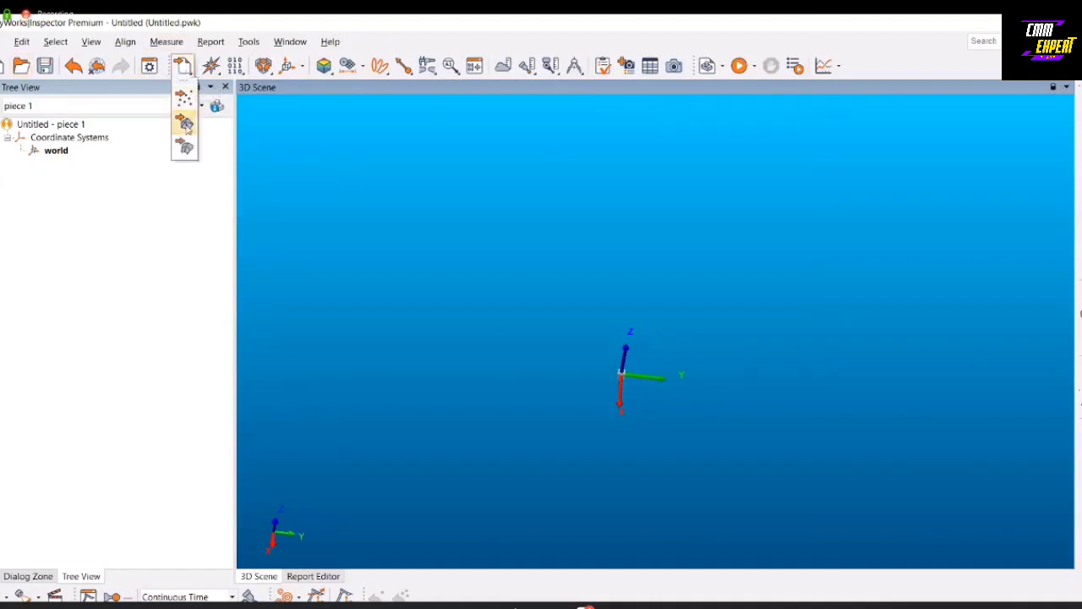
mouse_move(185, 145)
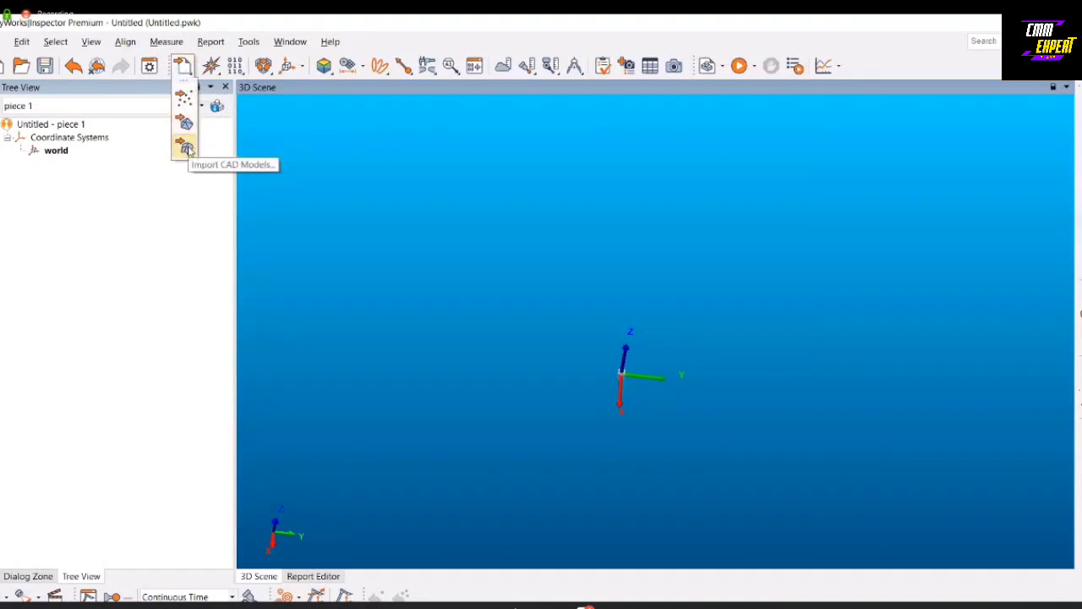
Import CAD DATA.igs from the Probing Session folder as the reference CAD model.
click(186, 147)
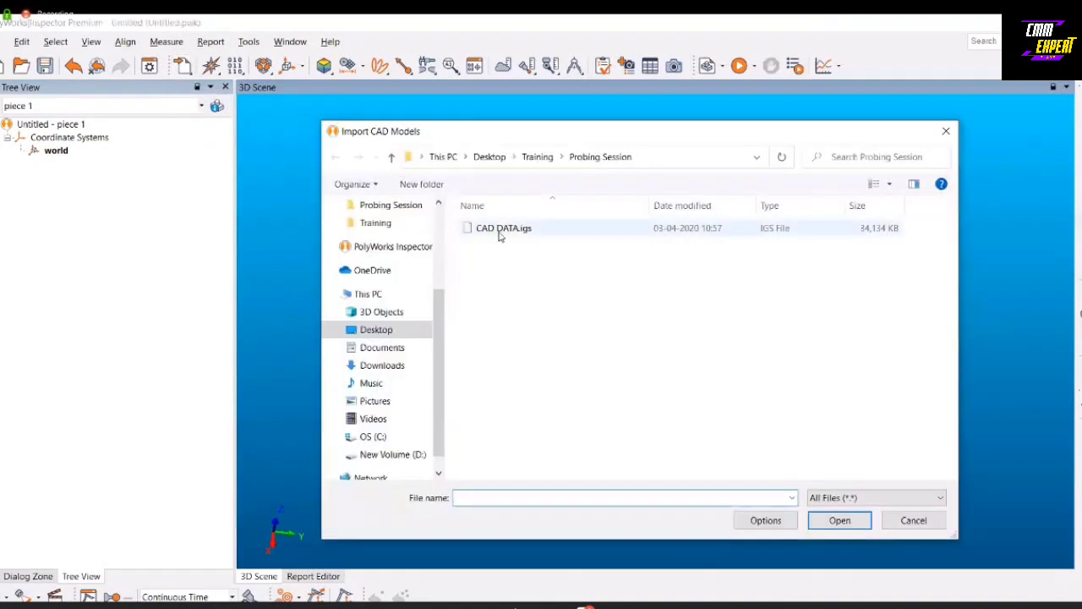
mouse_move(504, 233)
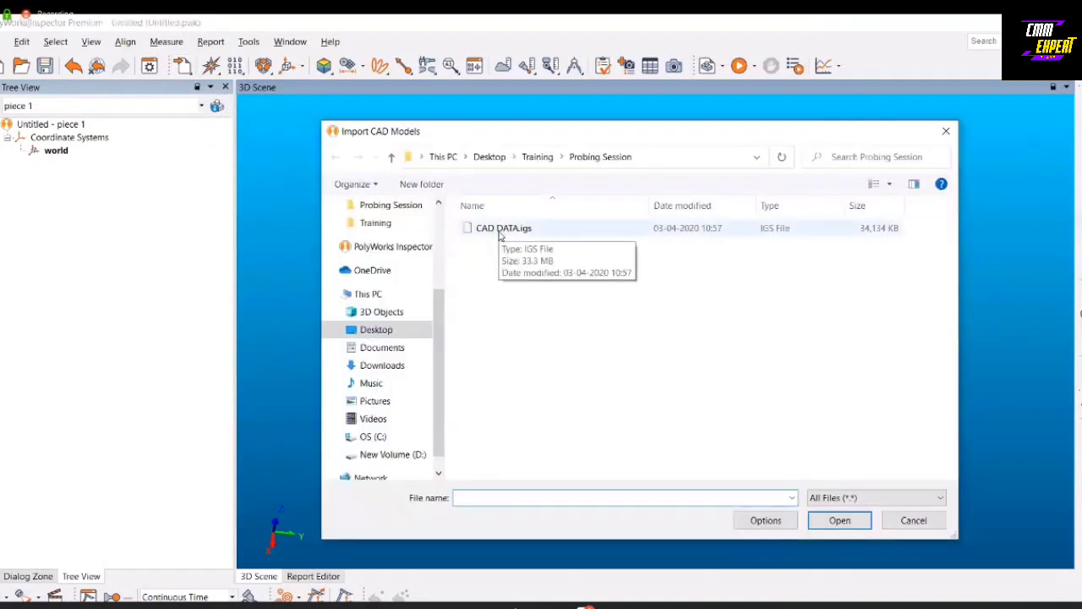
click(504, 227)
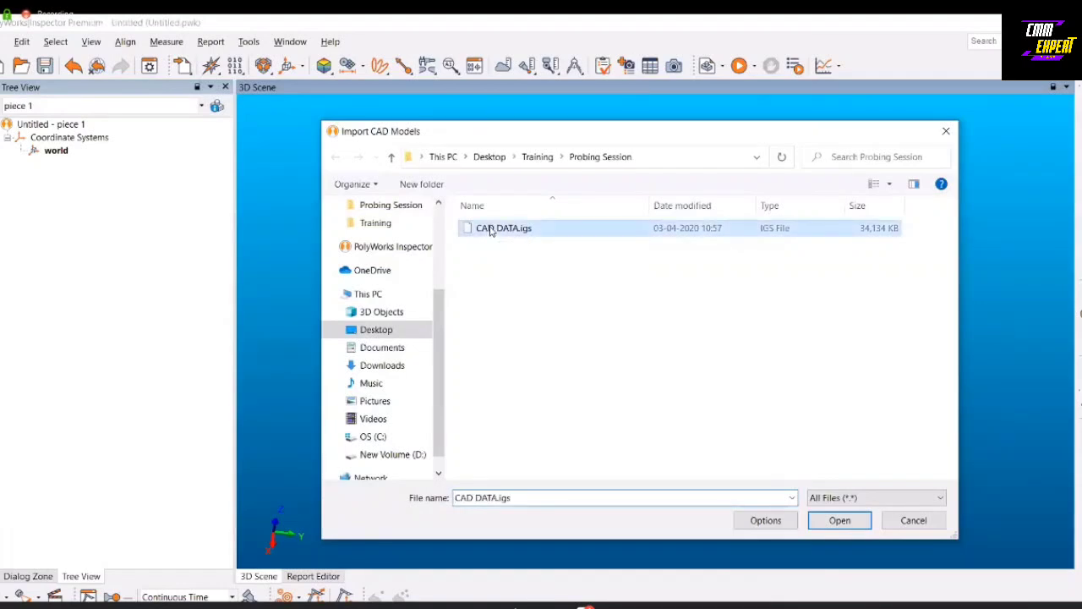
click(839, 521)
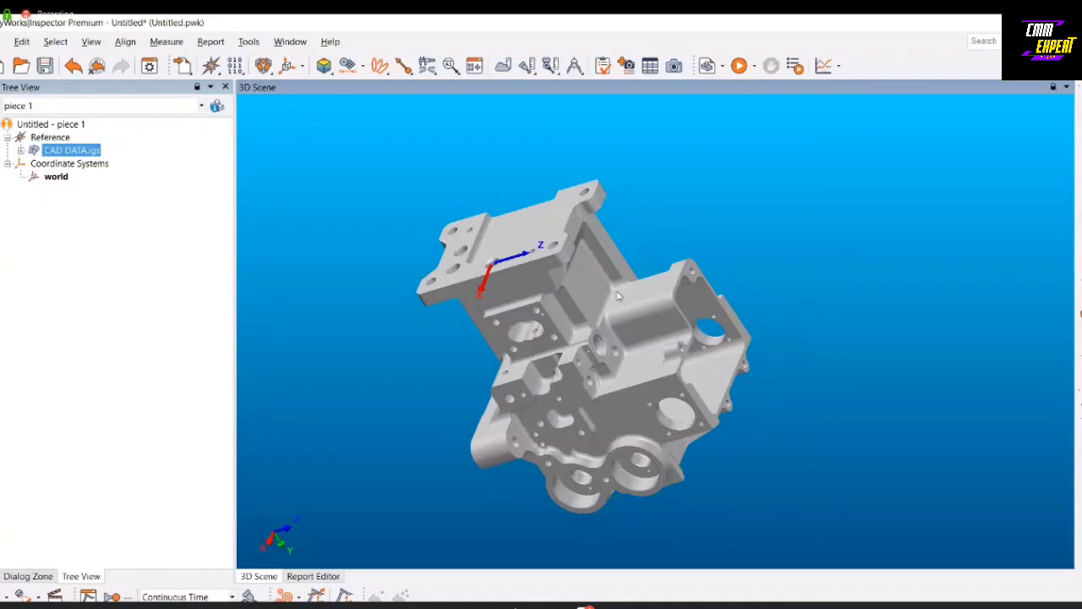
mouse_move(431, 291)
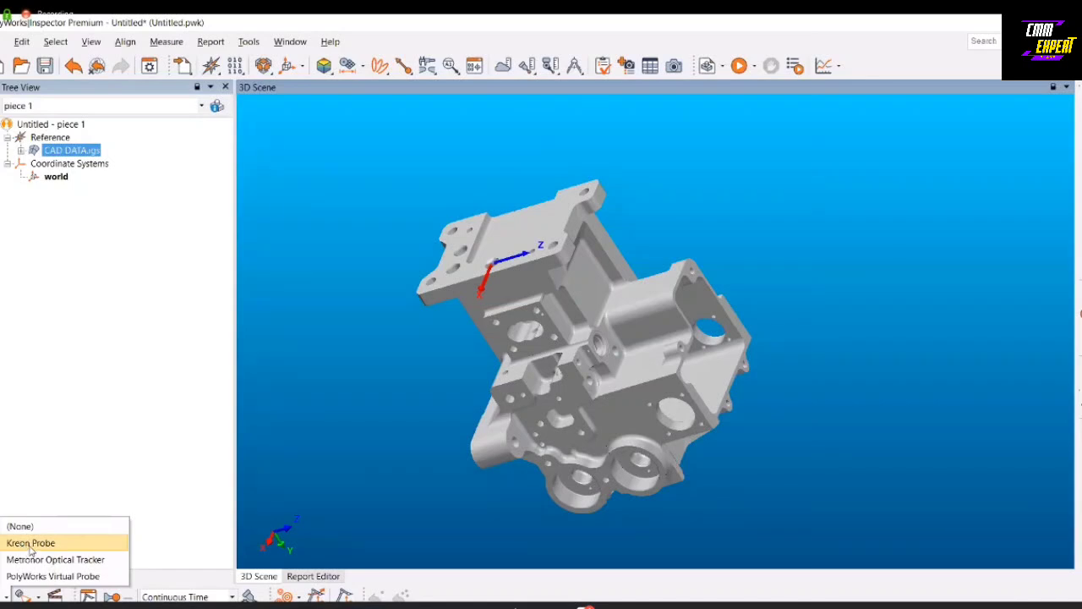
mouse_move(53, 576)
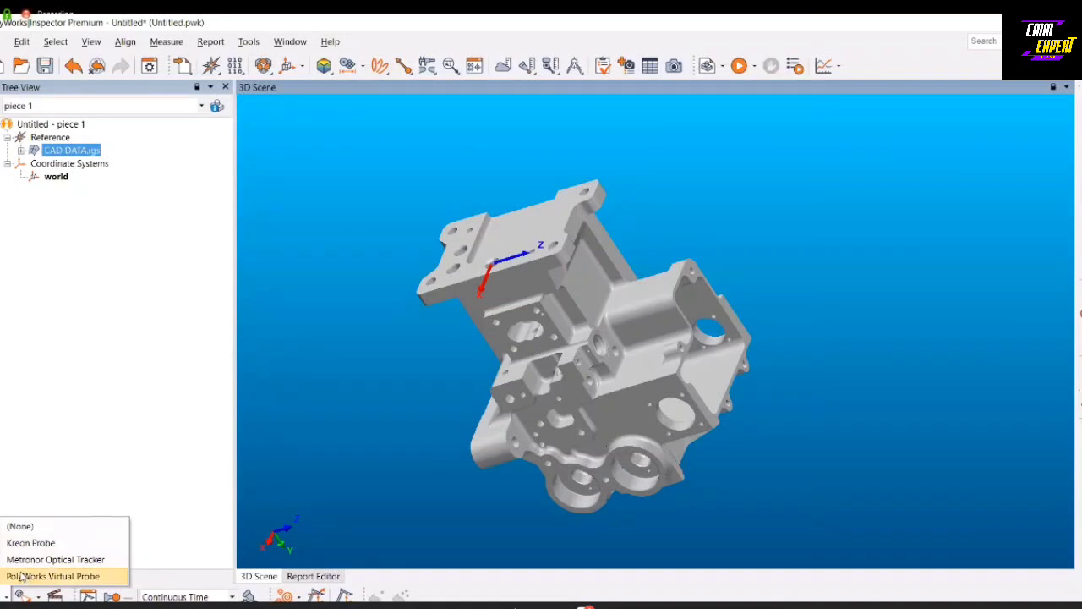
Make PolyWorks Virtual Probe the active probing device with live X, Y, Z readout.
click(54, 575)
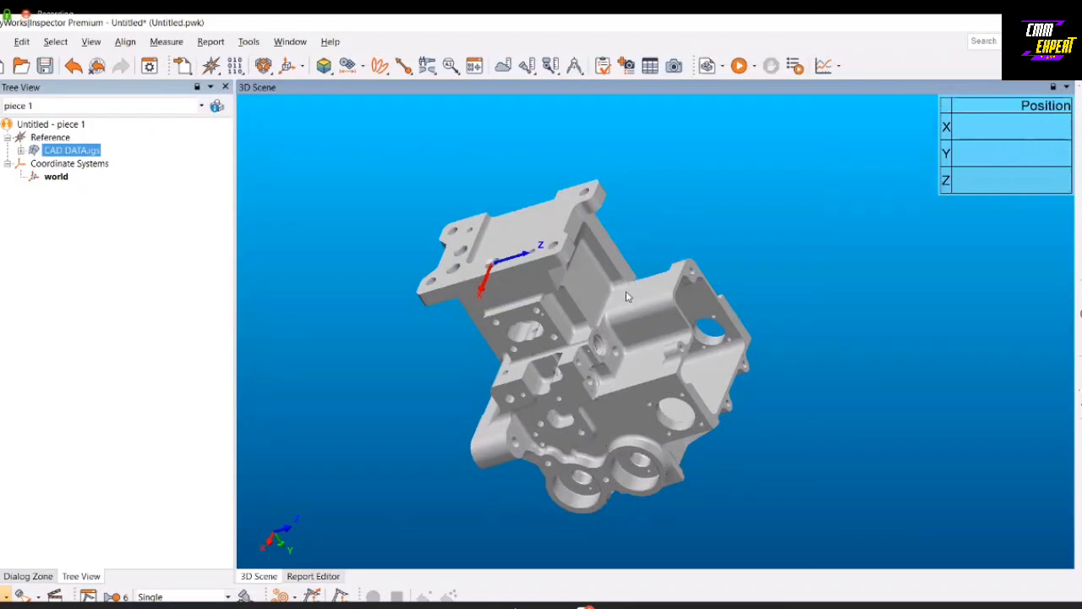
Orbit the CAD part in the 3D Scene to view its other faces.
click(623, 284)
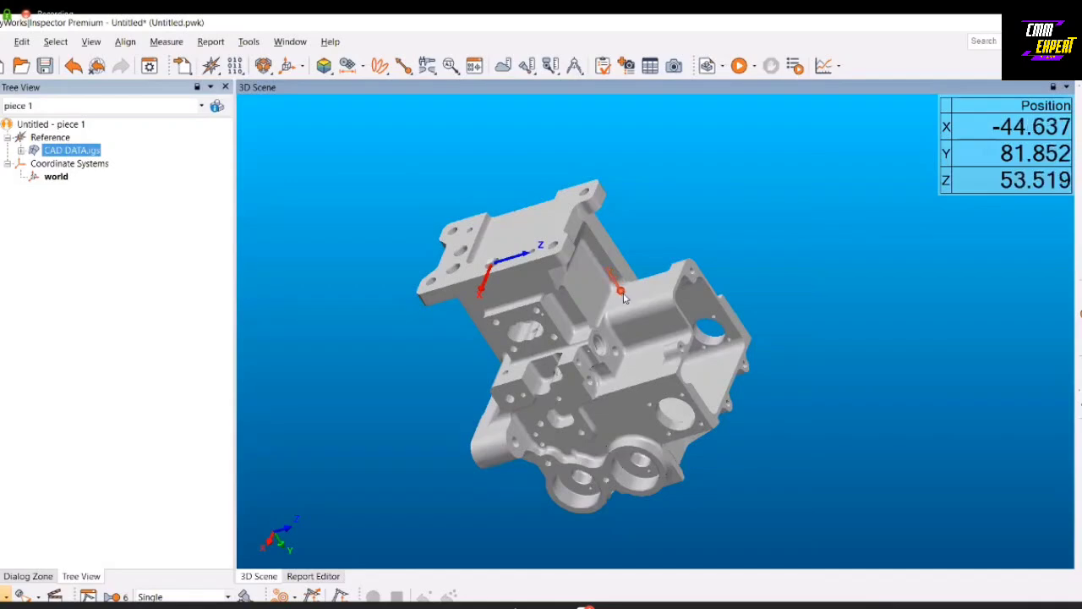
drag(625, 291, 606, 350)
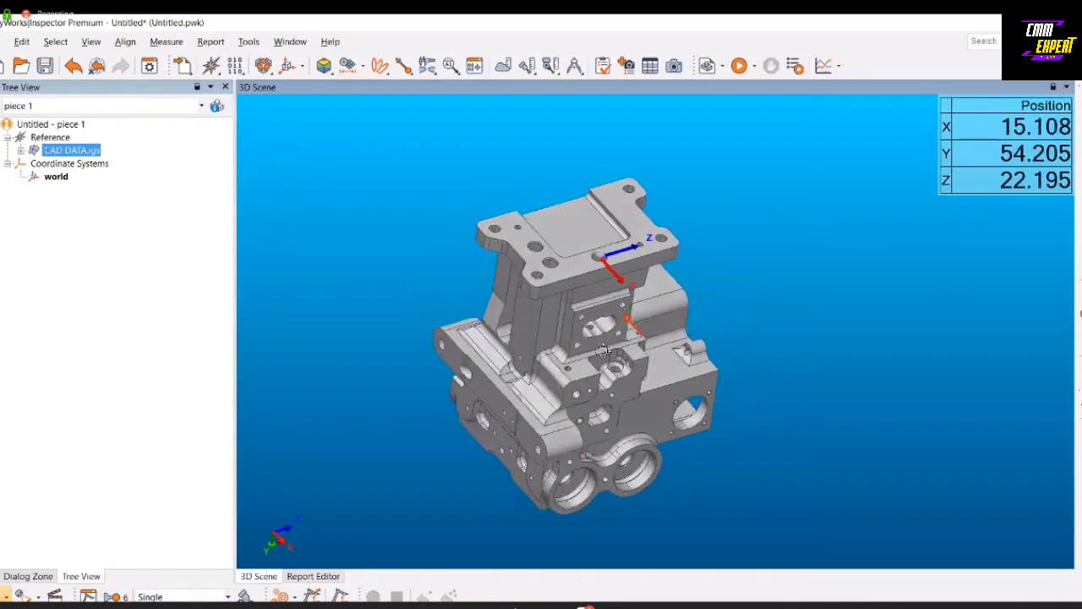
drag(605, 349, 584, 308)
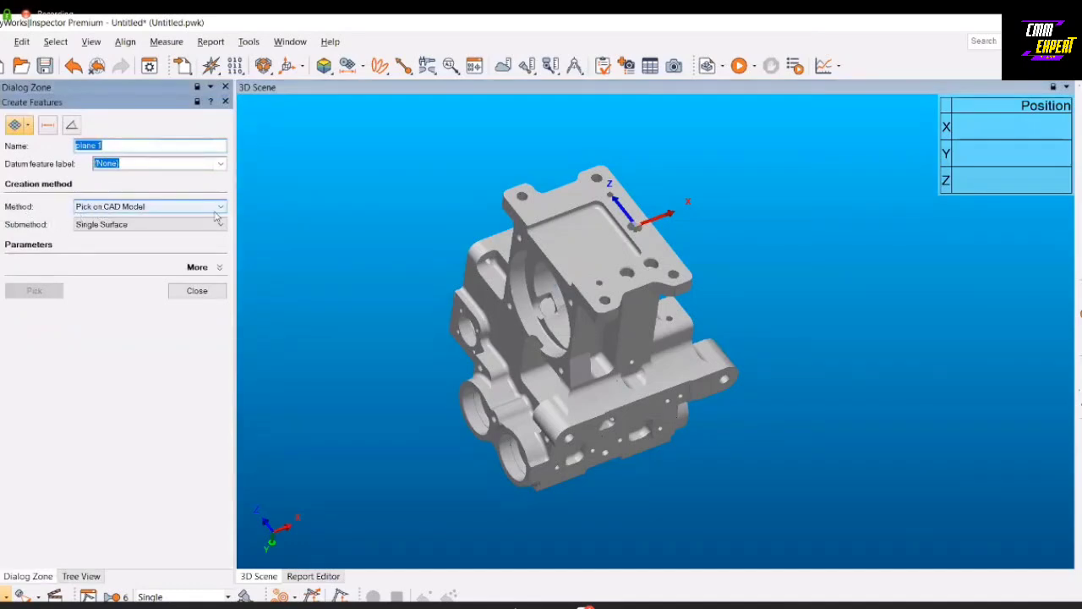
Create plane 1, plane 2 and plane 3 by picking three faces of the CAD model.
click(579, 245)
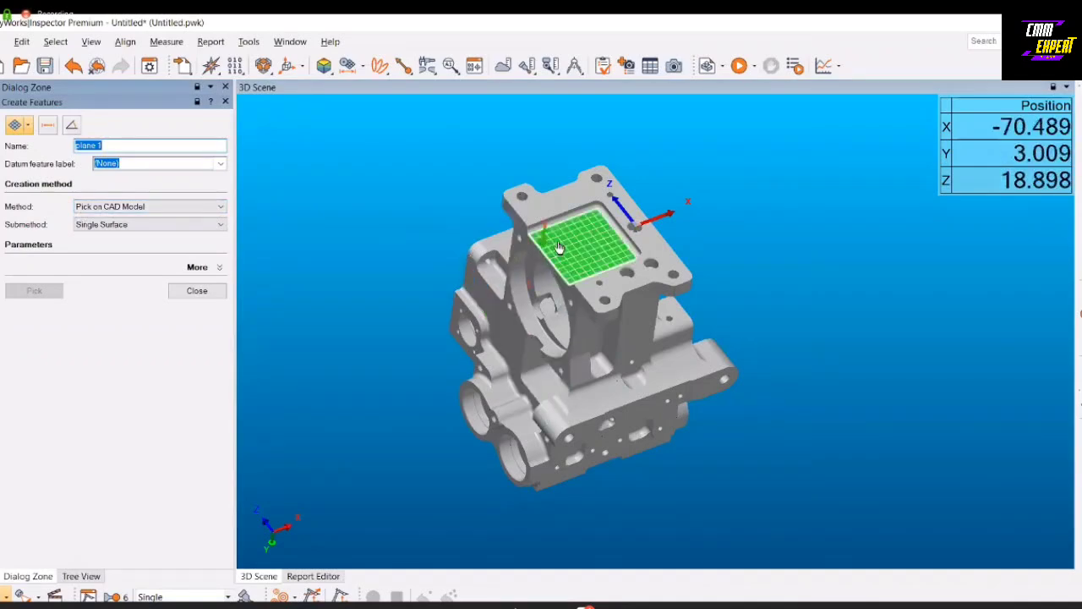
click(555, 203)
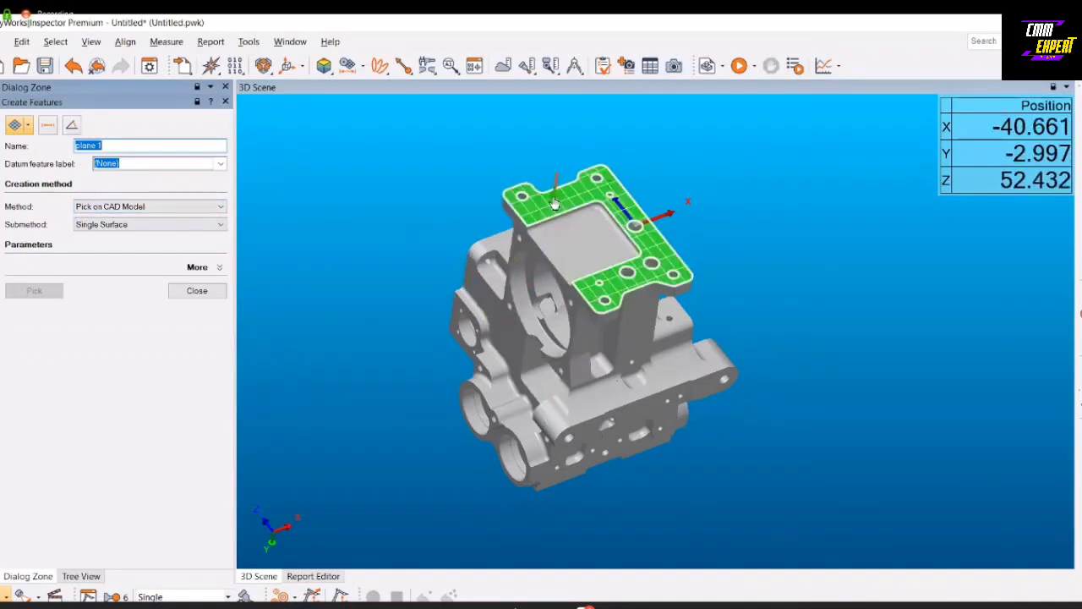
click(521, 341)
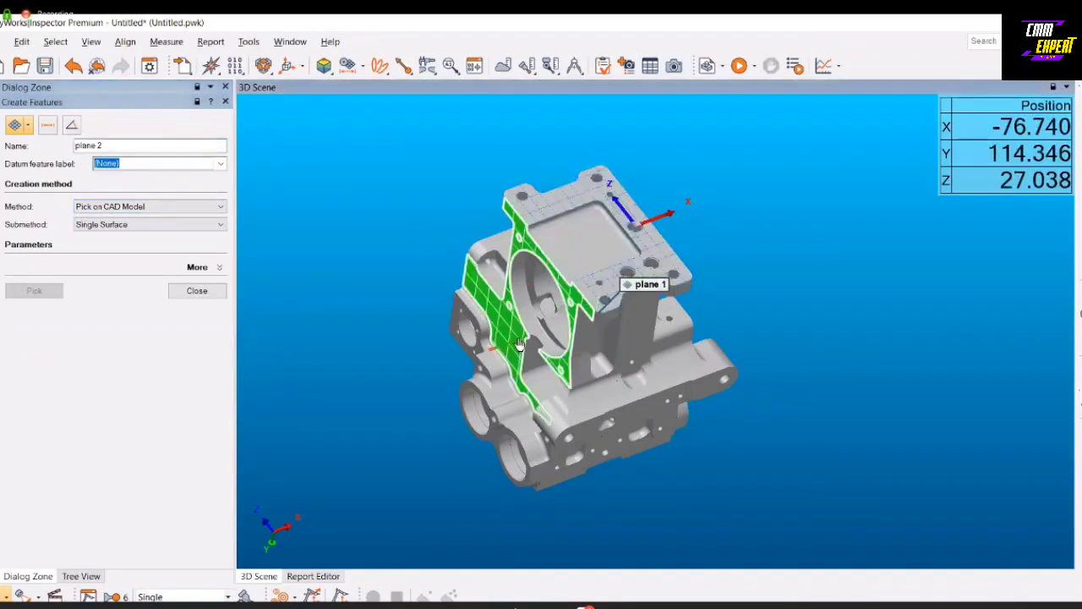
click(639, 350)
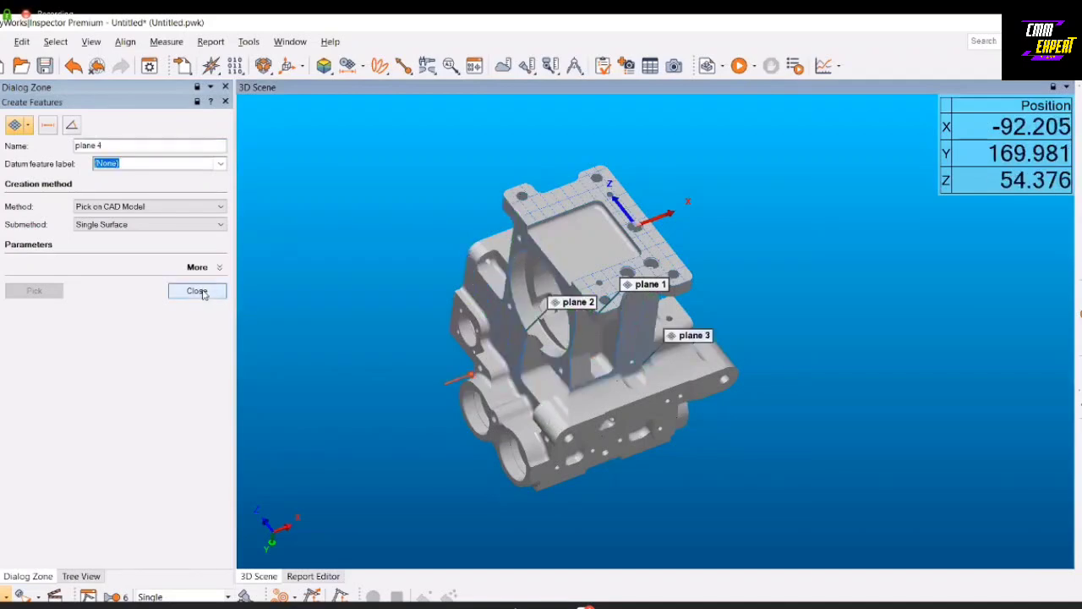
click(197, 291)
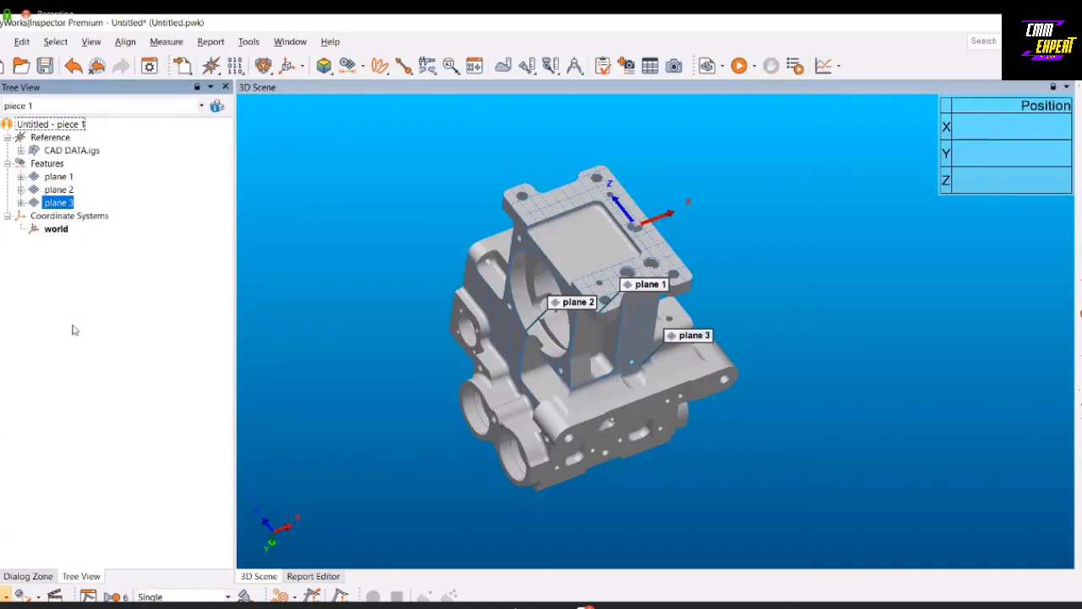
mouse_move(225, 396)
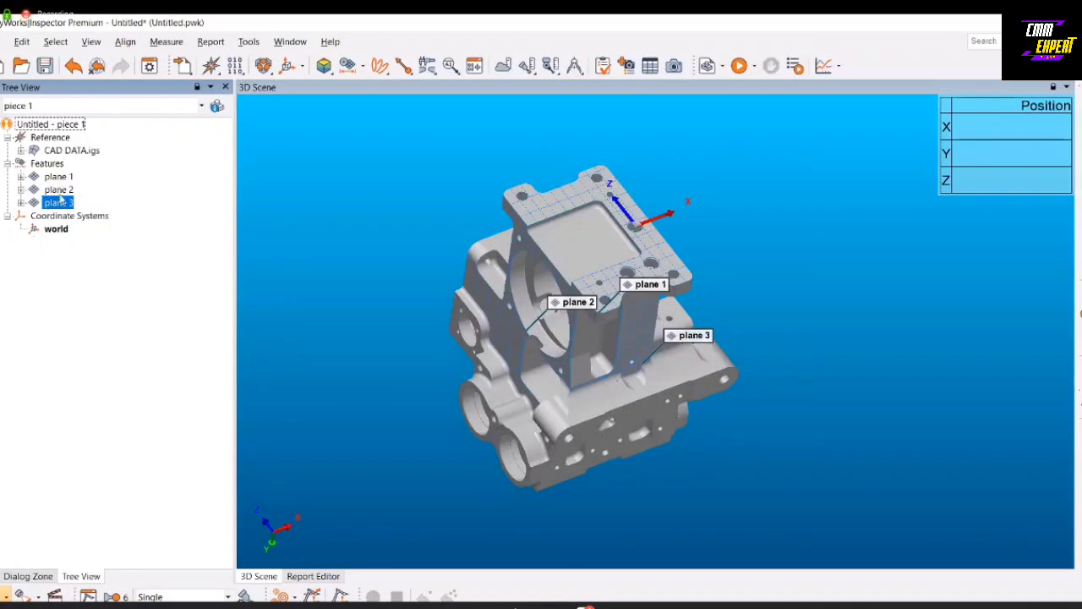
Select plane 1 through plane 3 together in the Tree View.
click(58, 176)
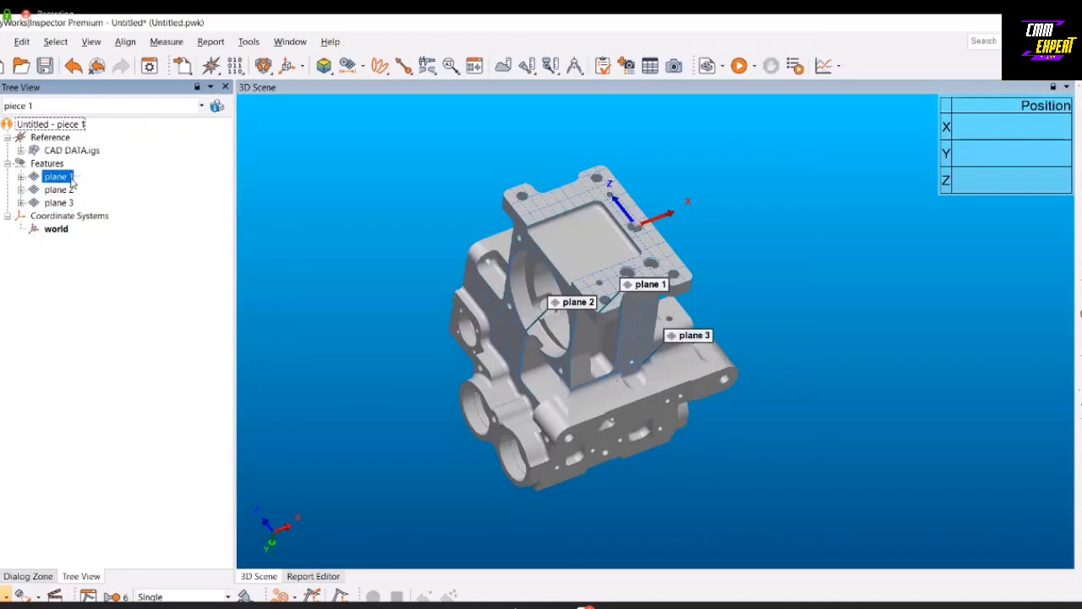
click(57, 203)
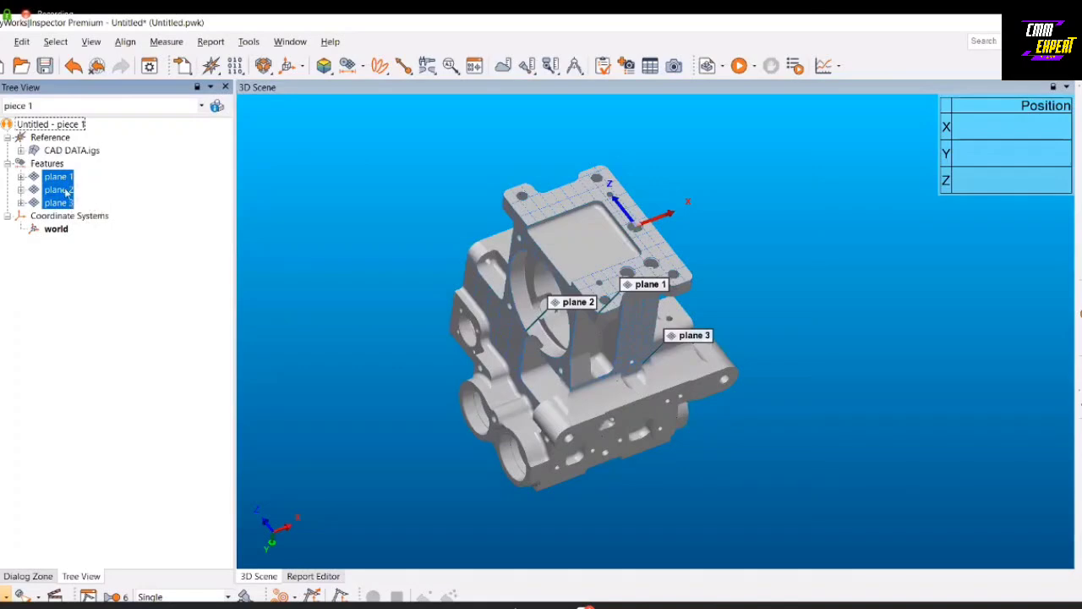
Start Probe Measured on the selected planes with a fixed count of 5 points.
right_click(57, 189)
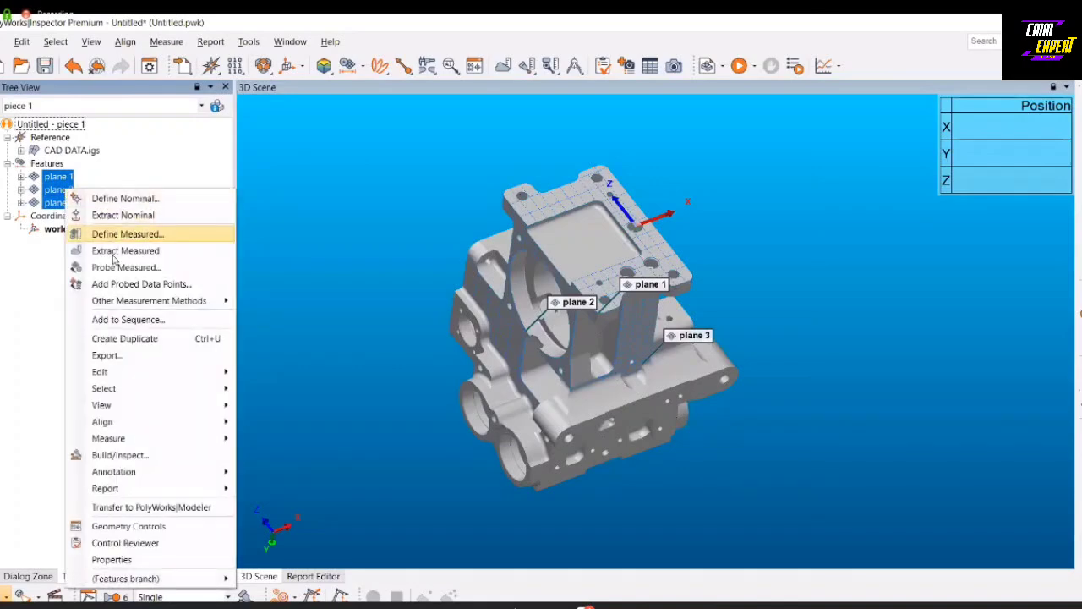
mouse_move(125, 268)
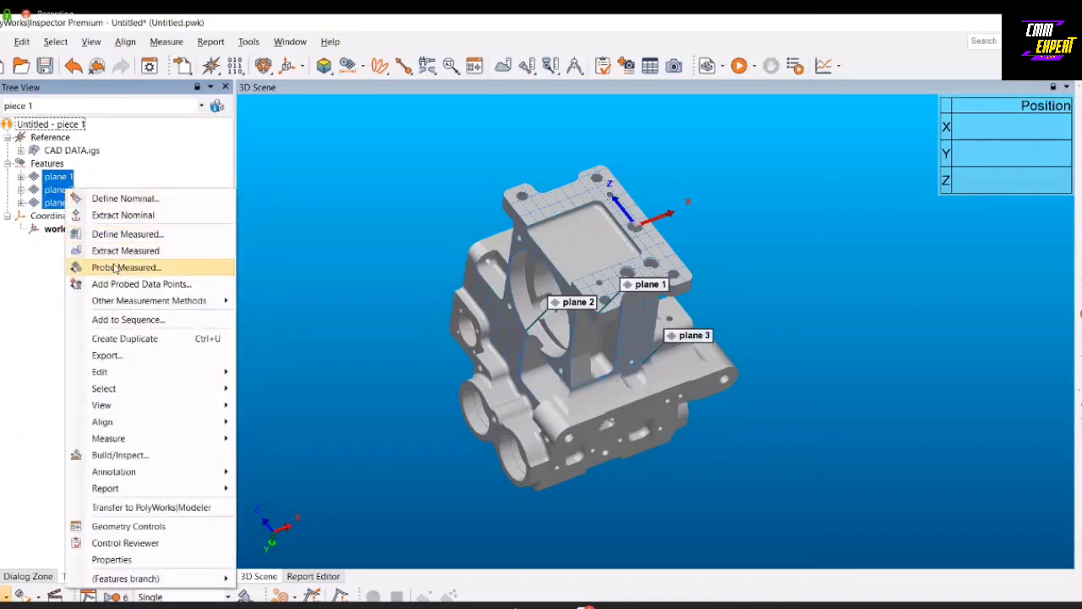
click(115, 269)
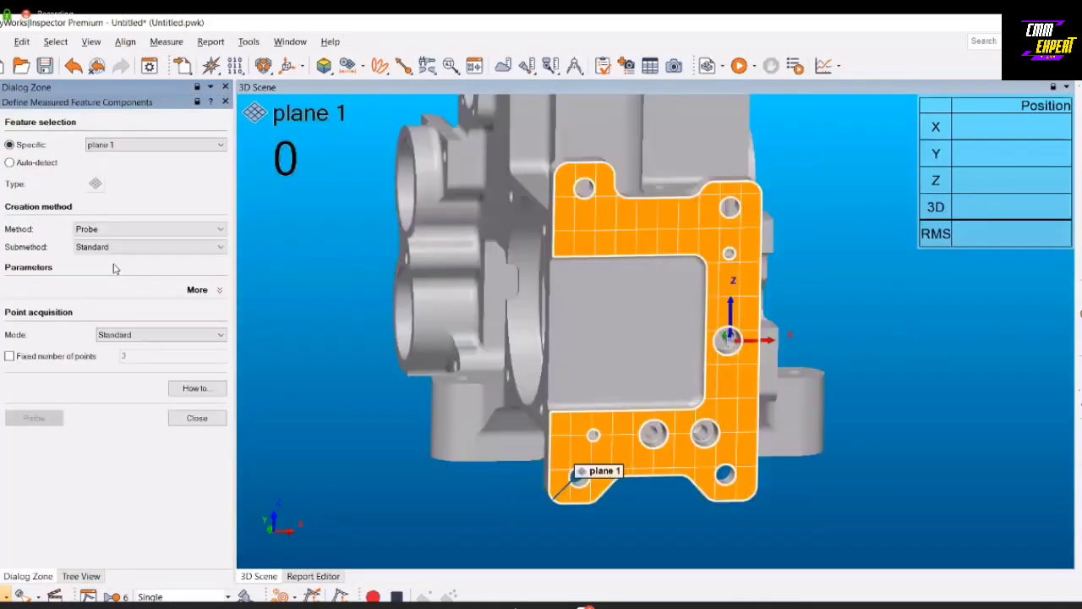
mouse_move(125, 279)
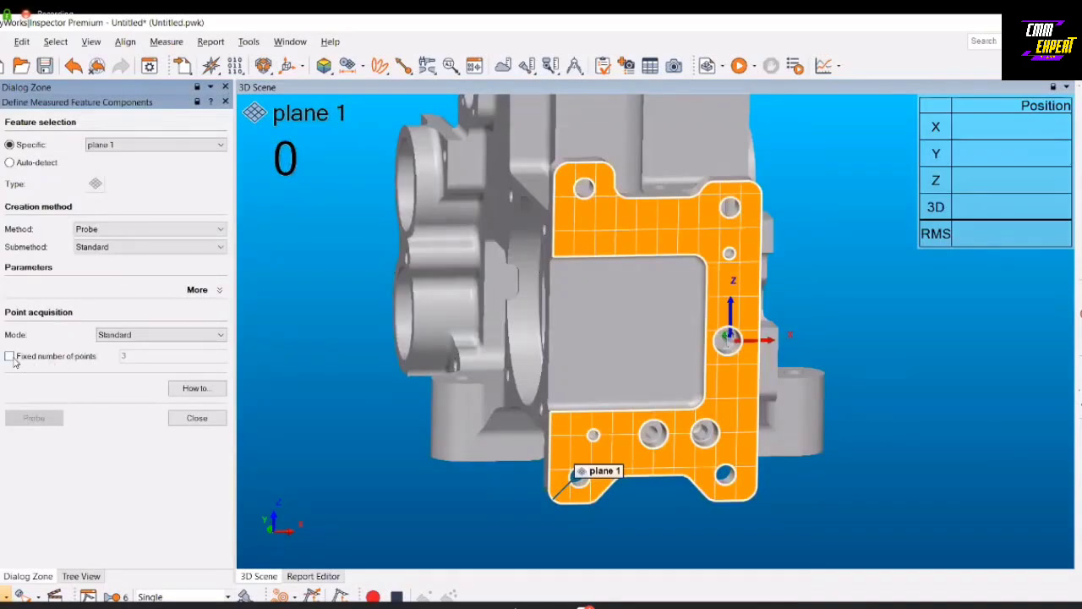
click(10, 355)
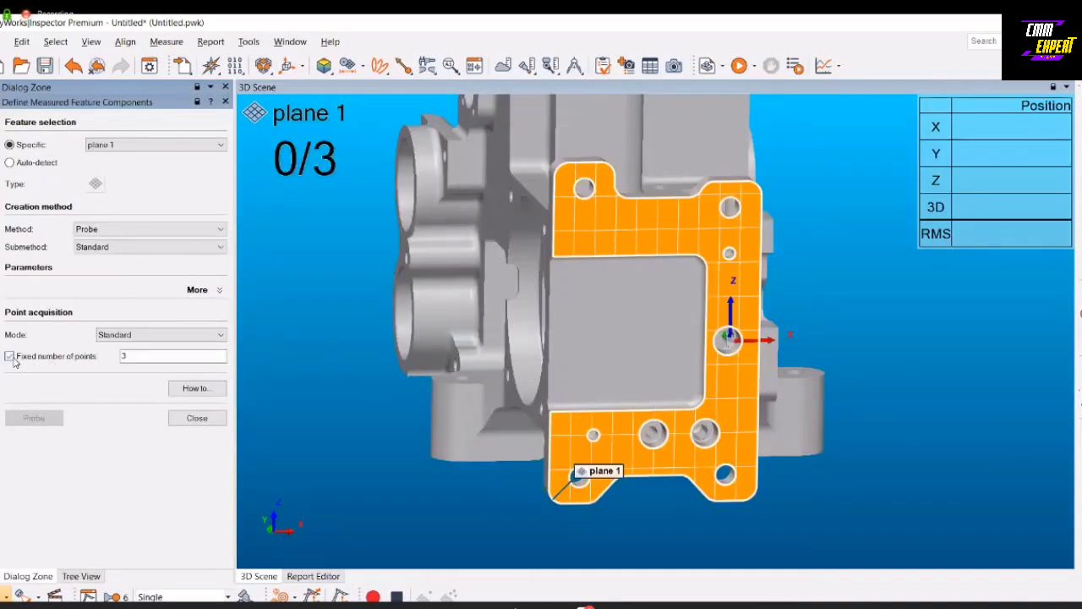
click(11, 355)
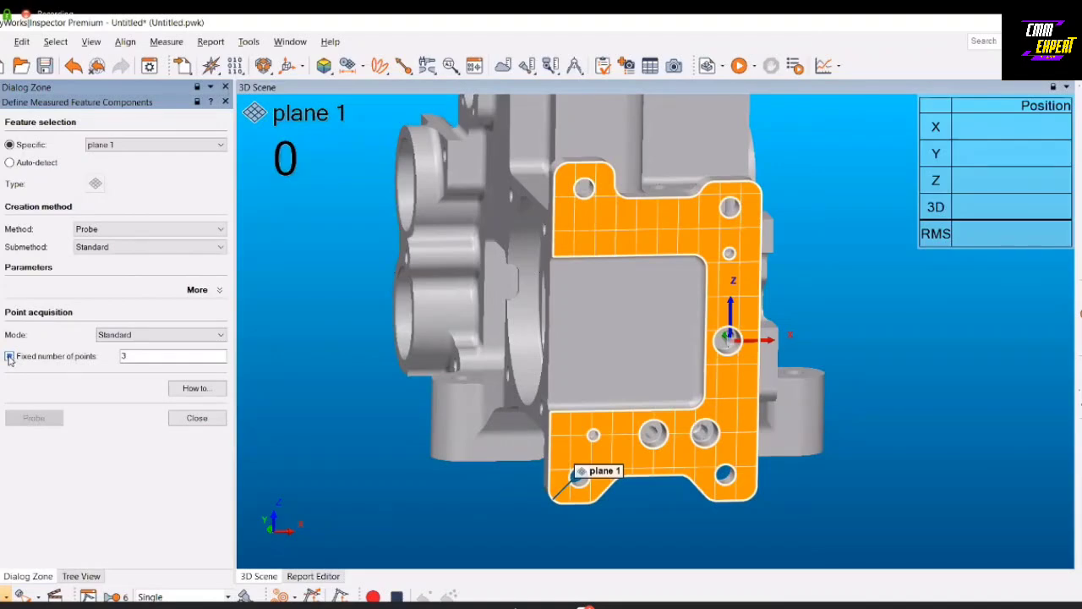
click(10, 355)
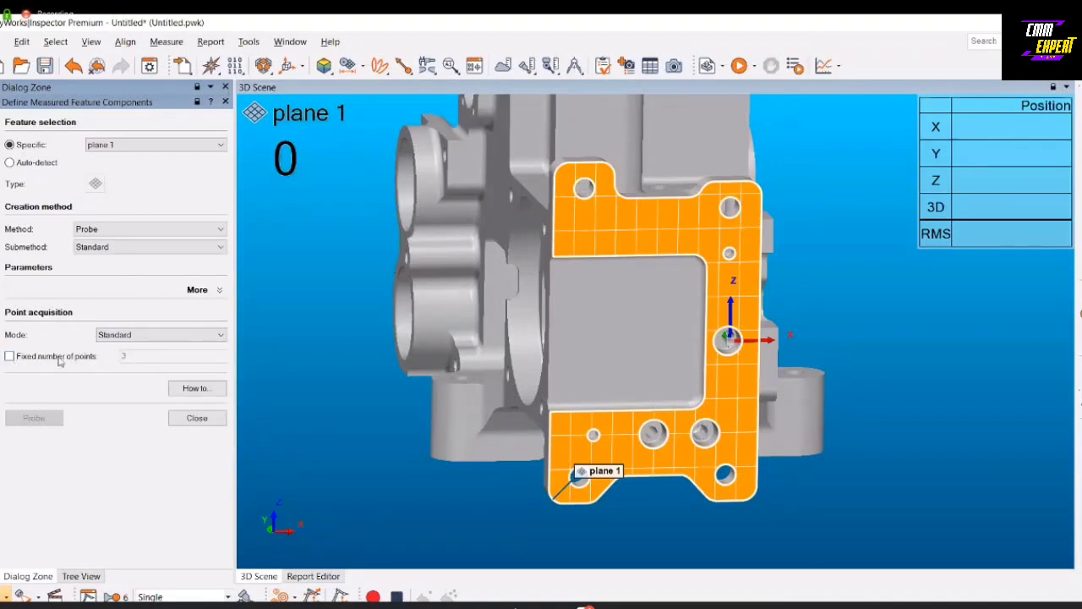
click(10, 356)
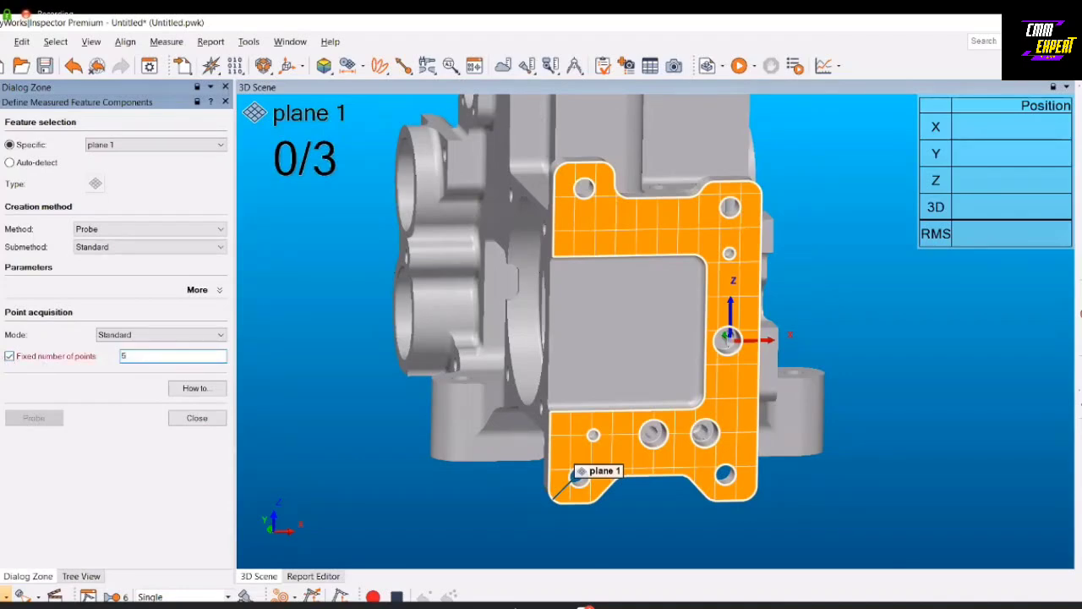
text(5)
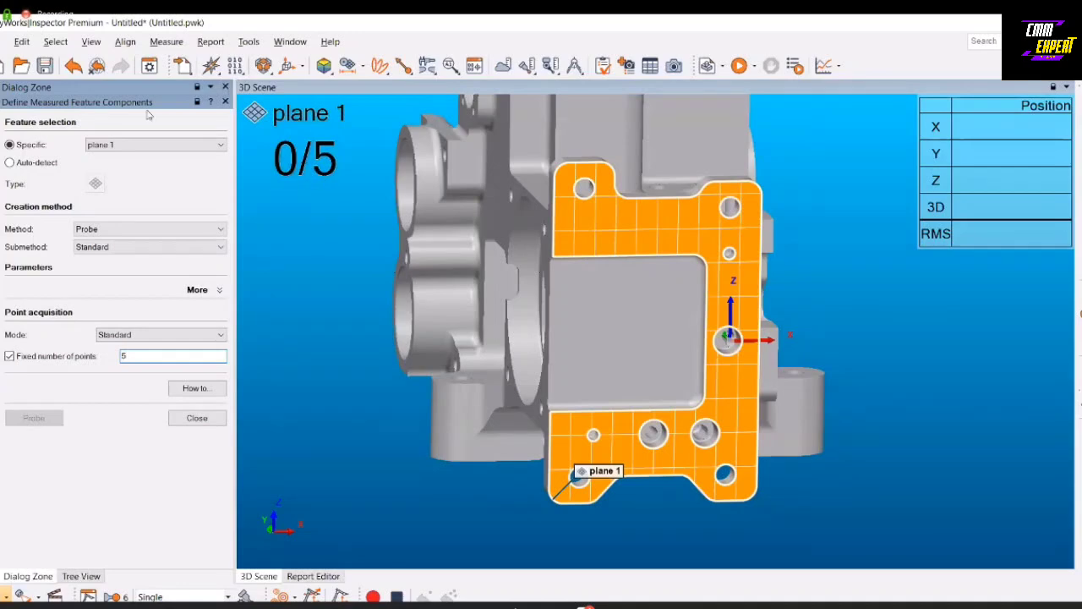
Probe points across plane 1's face, upper left, right side and bottom.
click(532, 179)
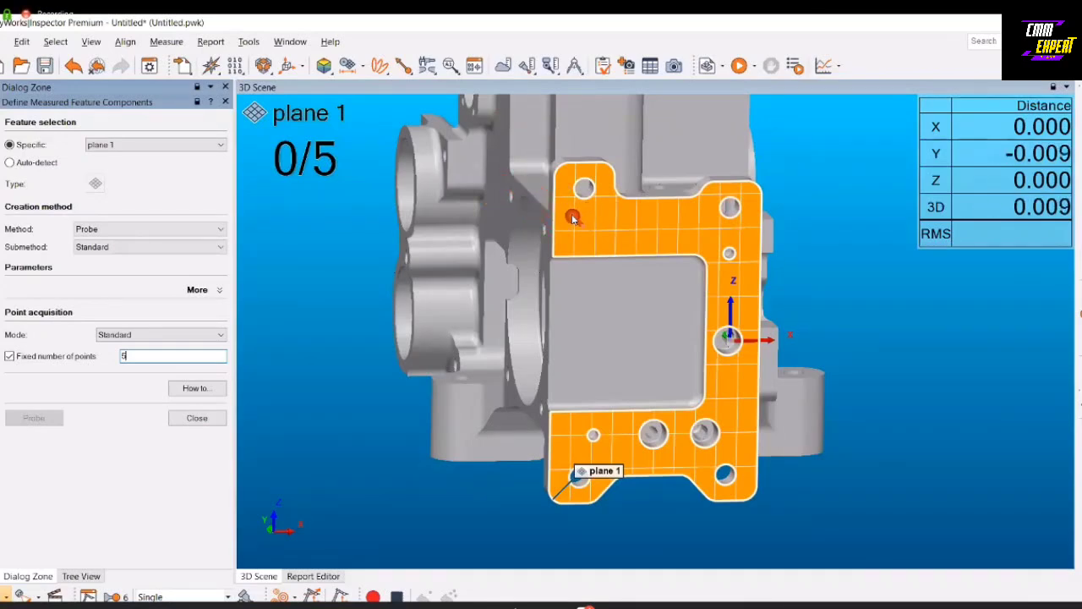
click(574, 218)
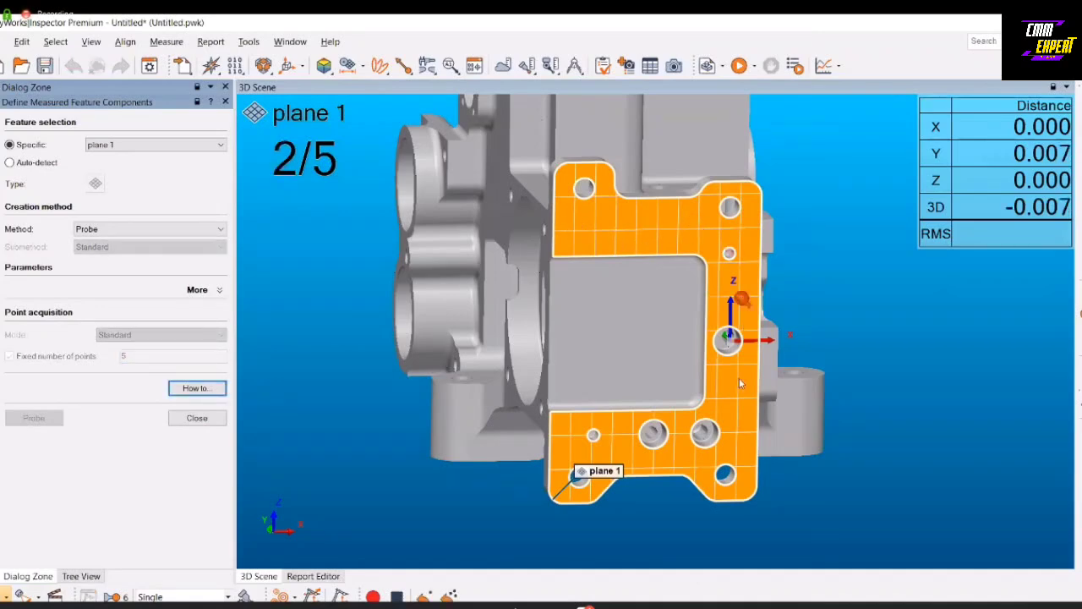
click(713, 433)
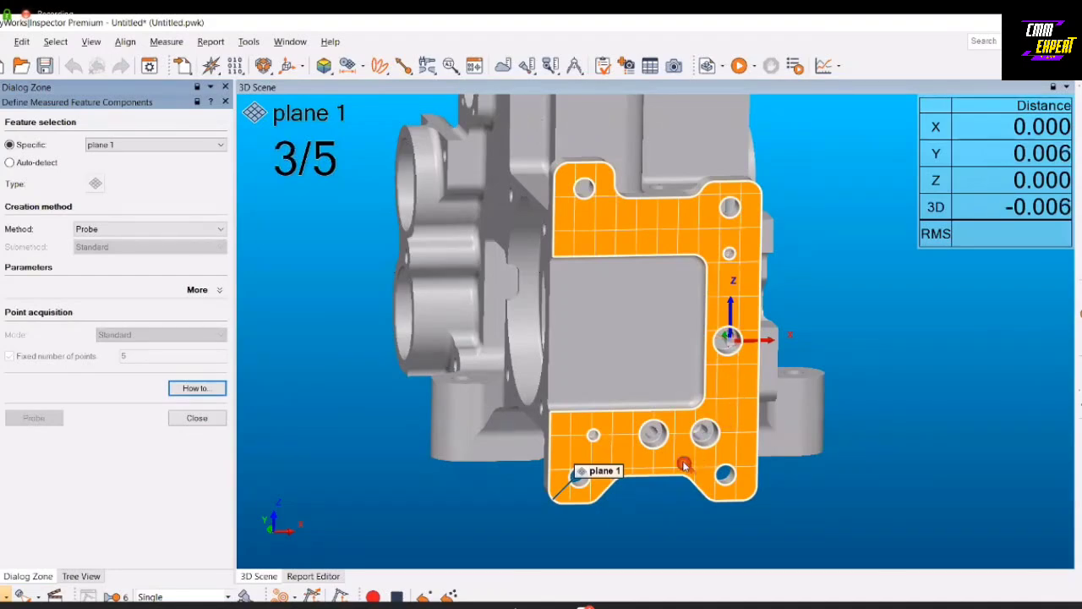
click(602, 456)
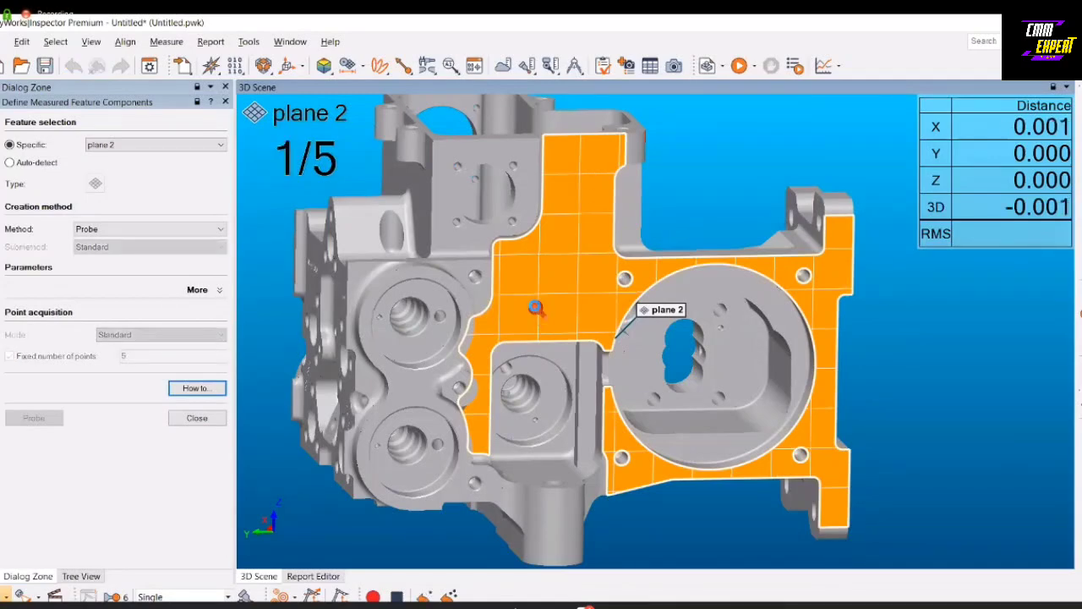
Probe points over plane 2's centre, lower right and lower edge.
click(836, 262)
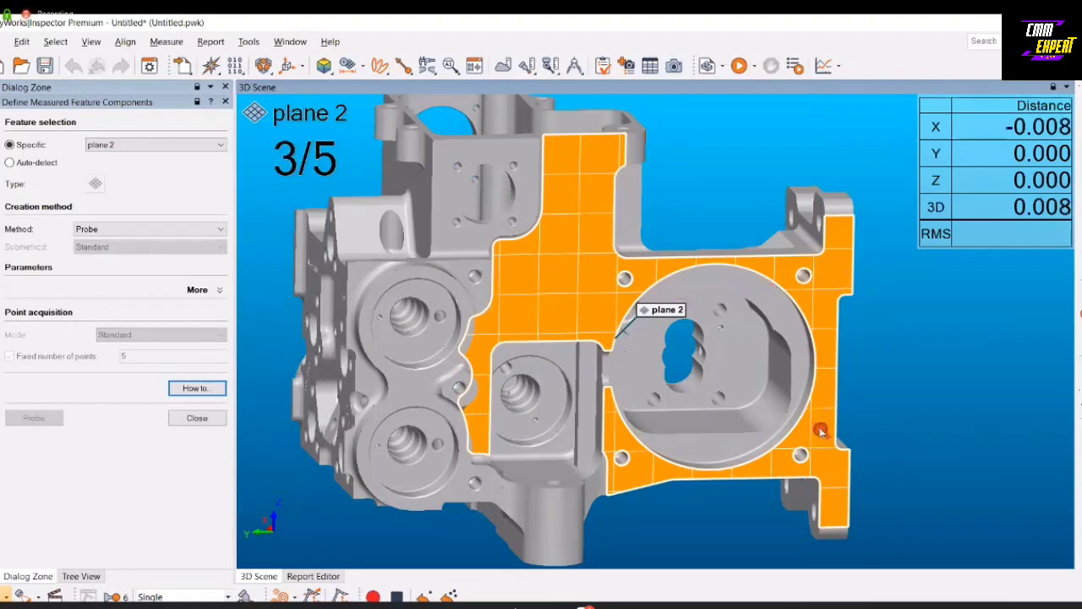
click(819, 427)
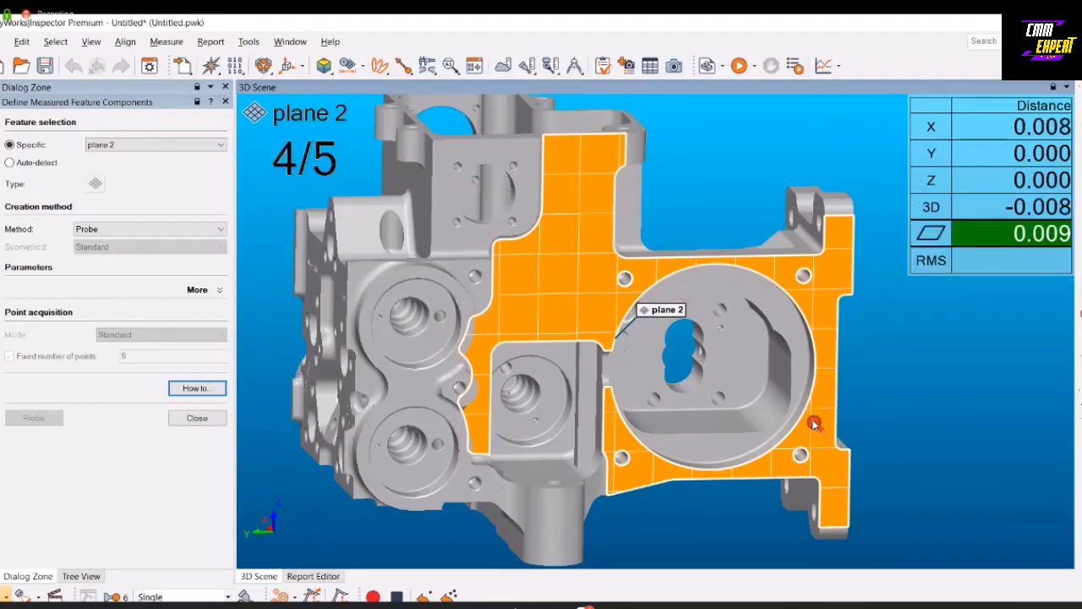
click(685, 457)
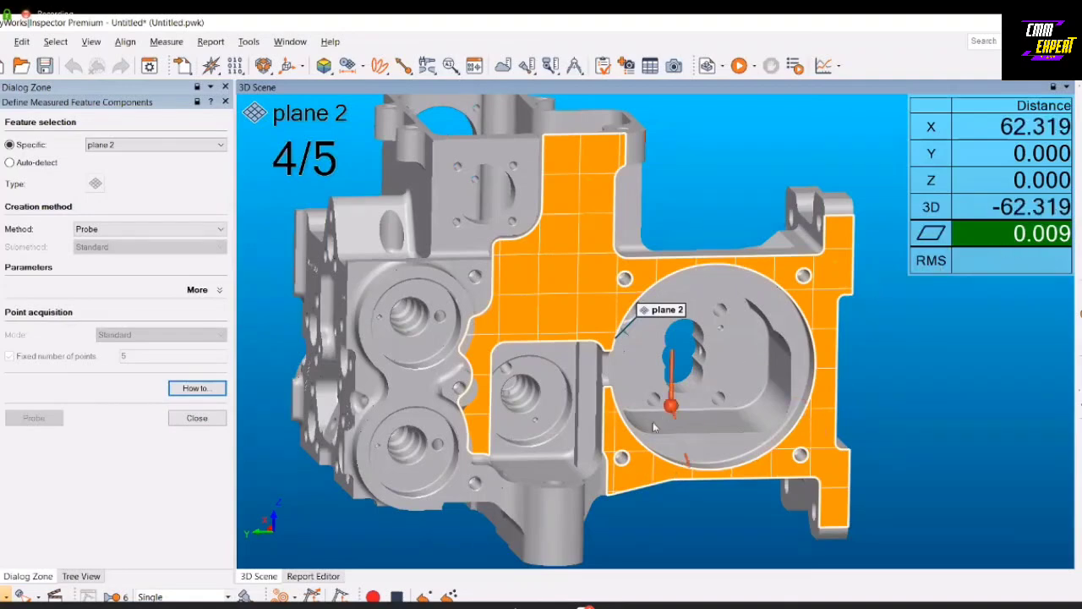
click(643, 474)
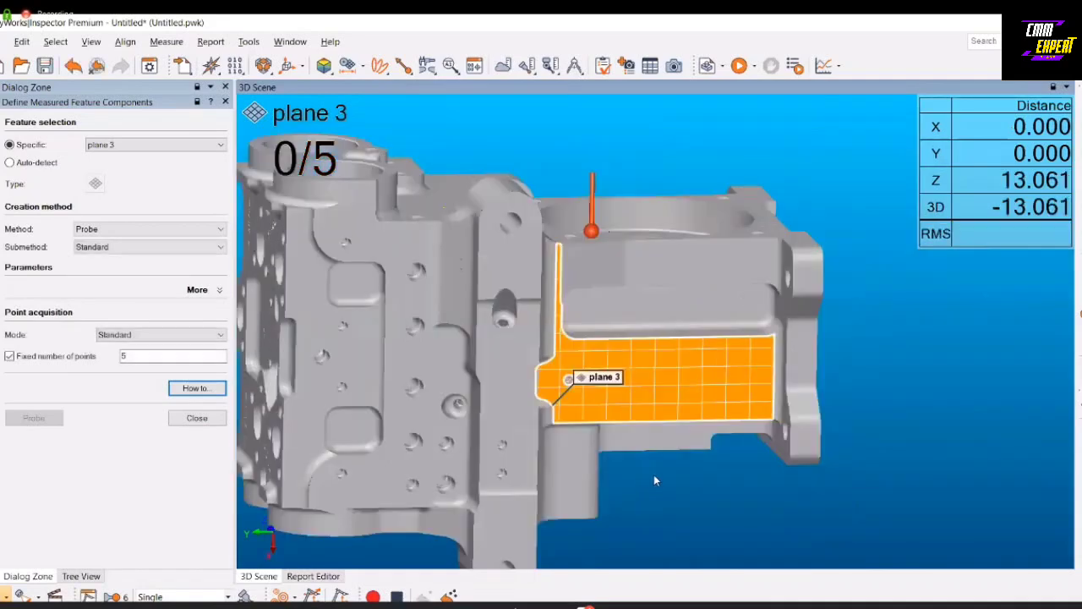
Probe points on plane 3's face, including its right end.
click(592, 359)
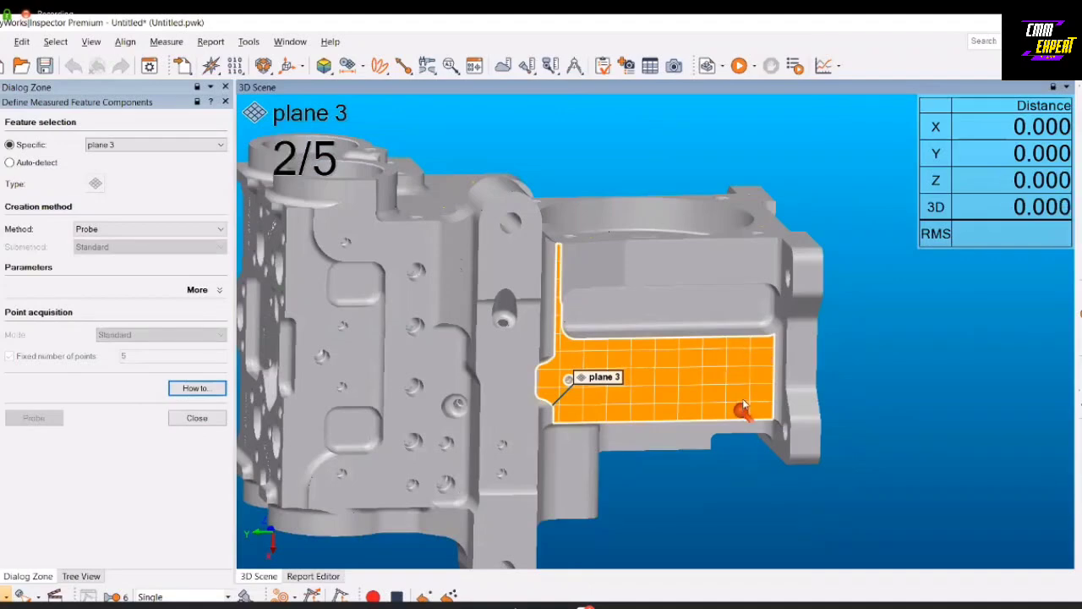
click(743, 408)
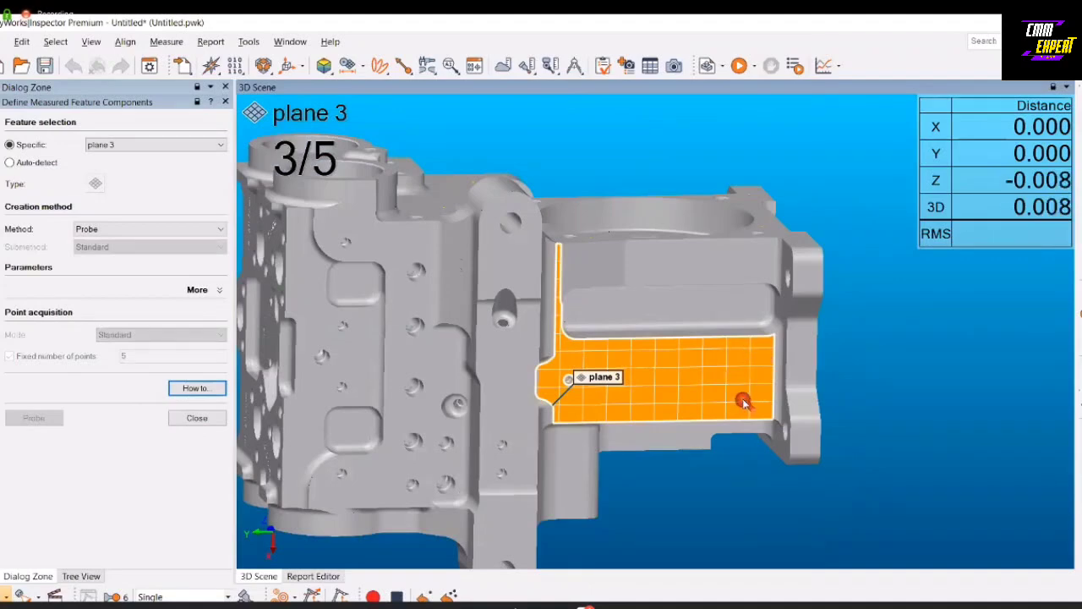
click(744, 399)
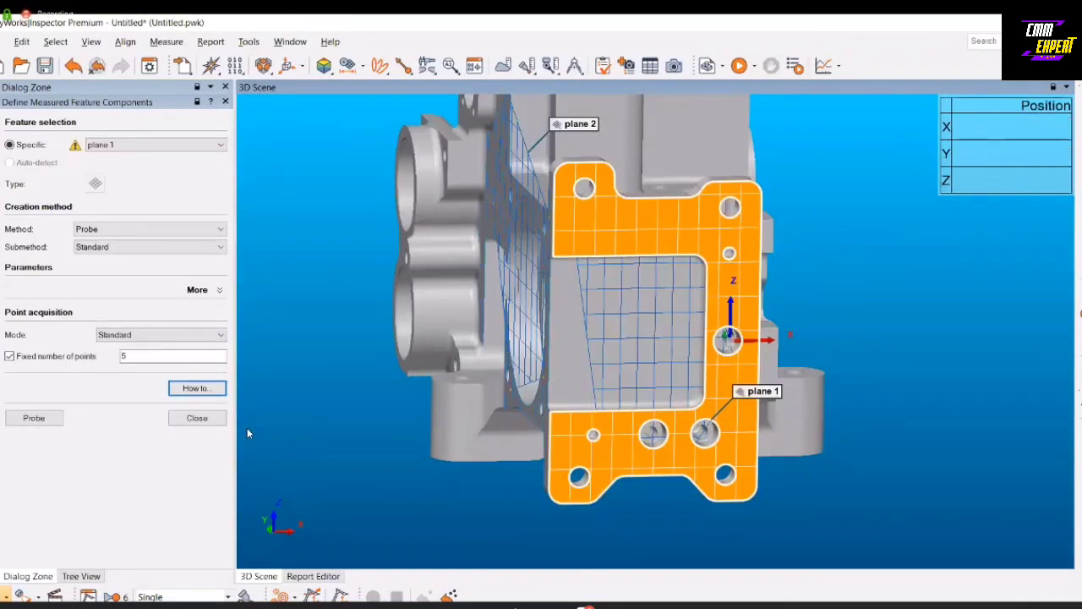
mouse_move(196, 418)
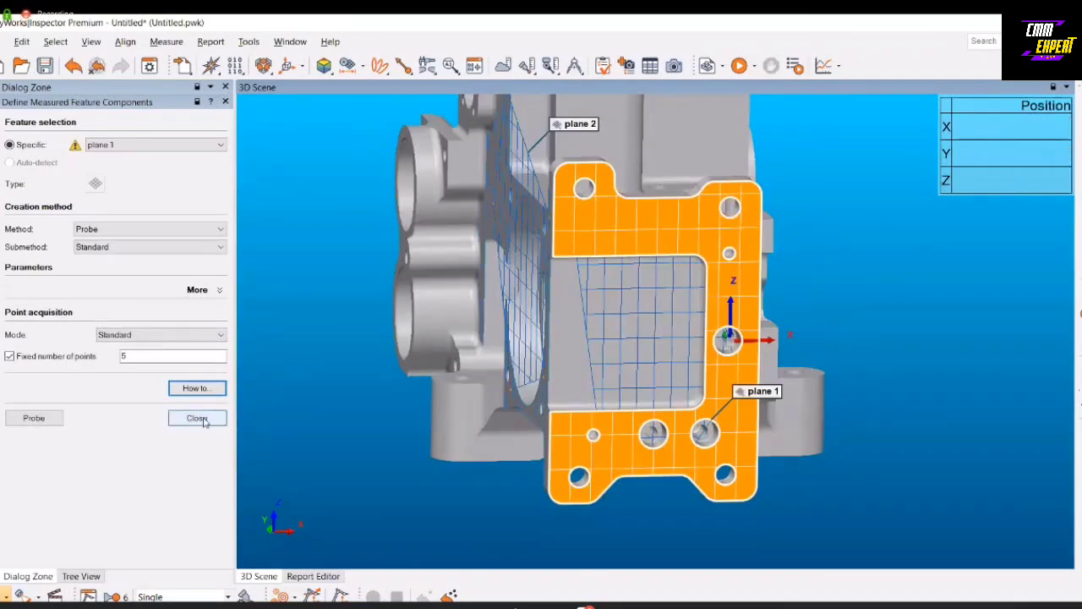
Close the Define Measured Feature Components dialog to end probing.
click(196, 418)
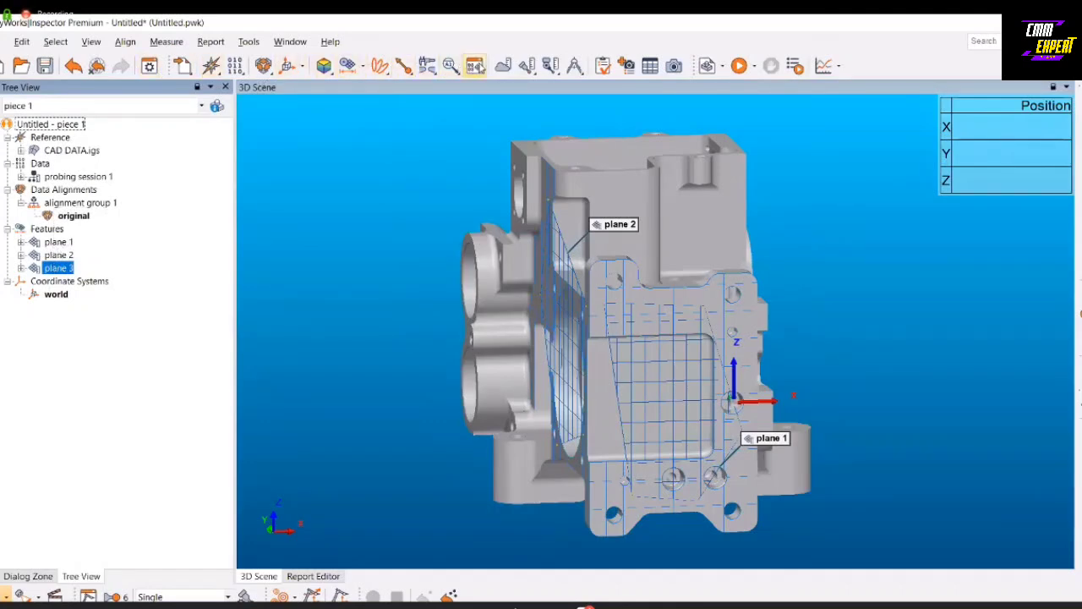
mouse_move(475, 65)
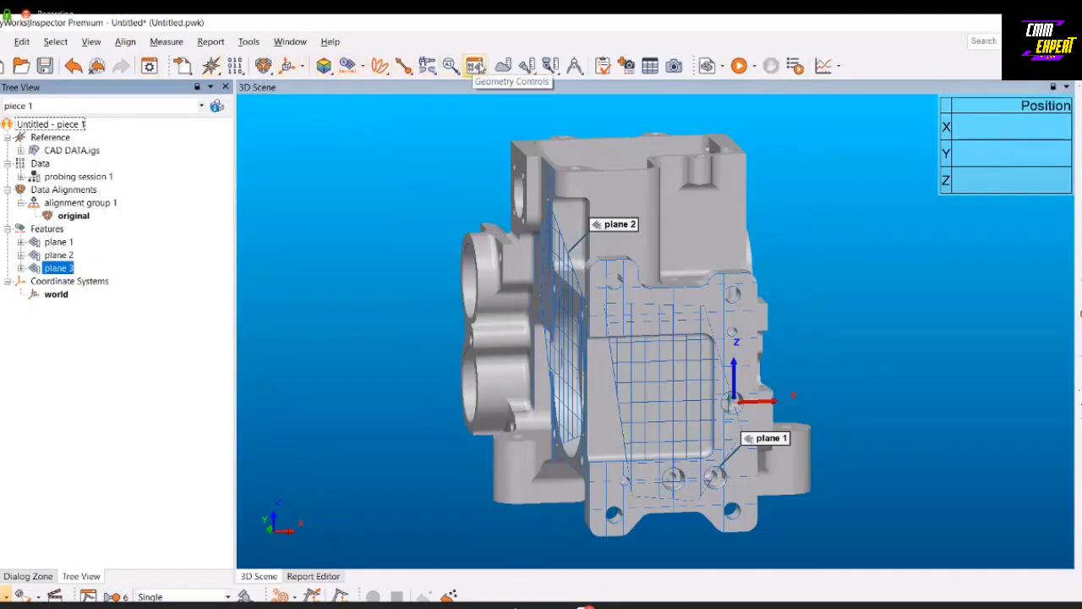
Show the Geometry Controls table and select plane 1 in the Tree View.
click(473, 66)
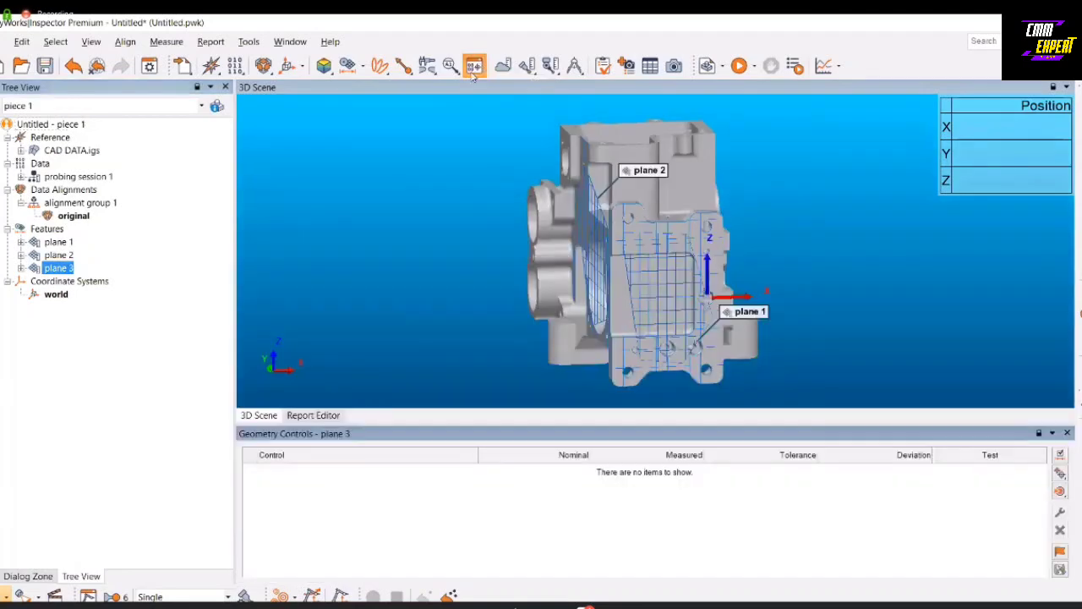
click(57, 242)
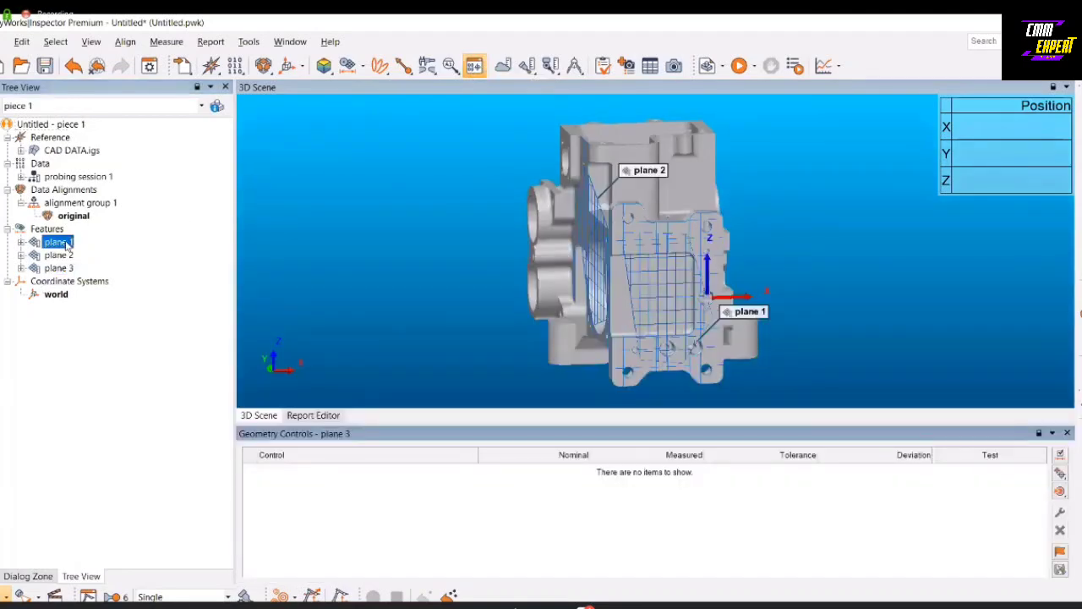